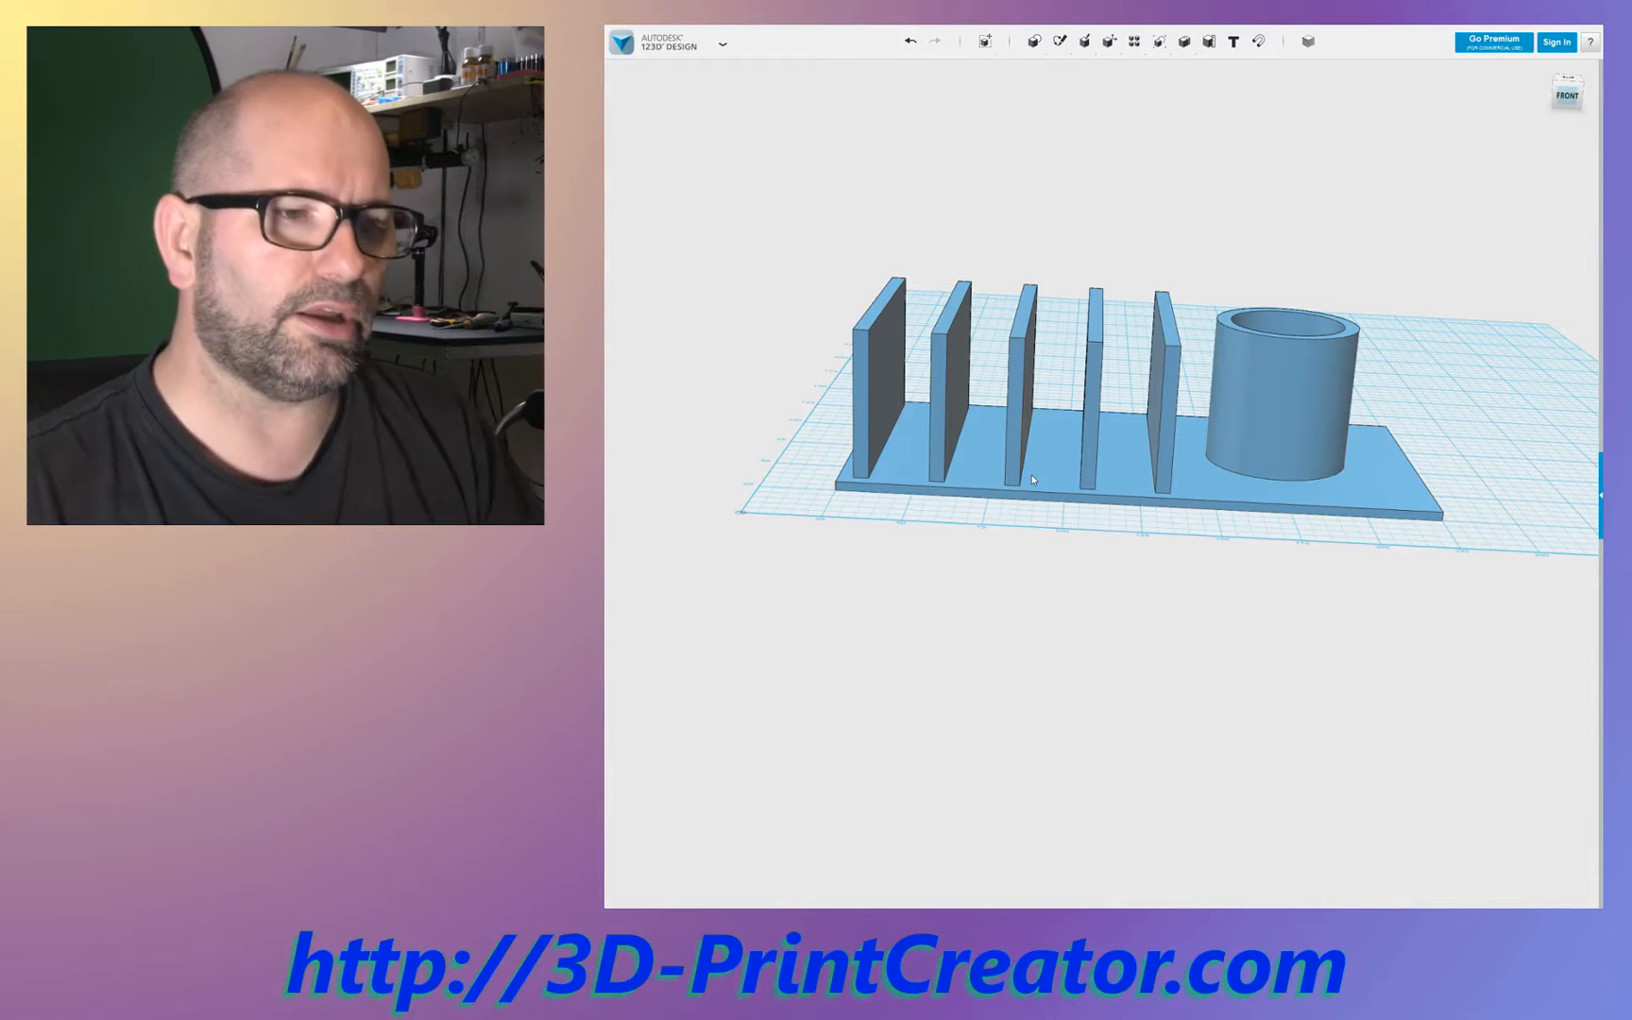
# Chamfer the underside edge where the top shelf meets the back plate by dragging the size
pyautogui.moveTo(1035, 478); pyautogui.dragTo(935, 521)
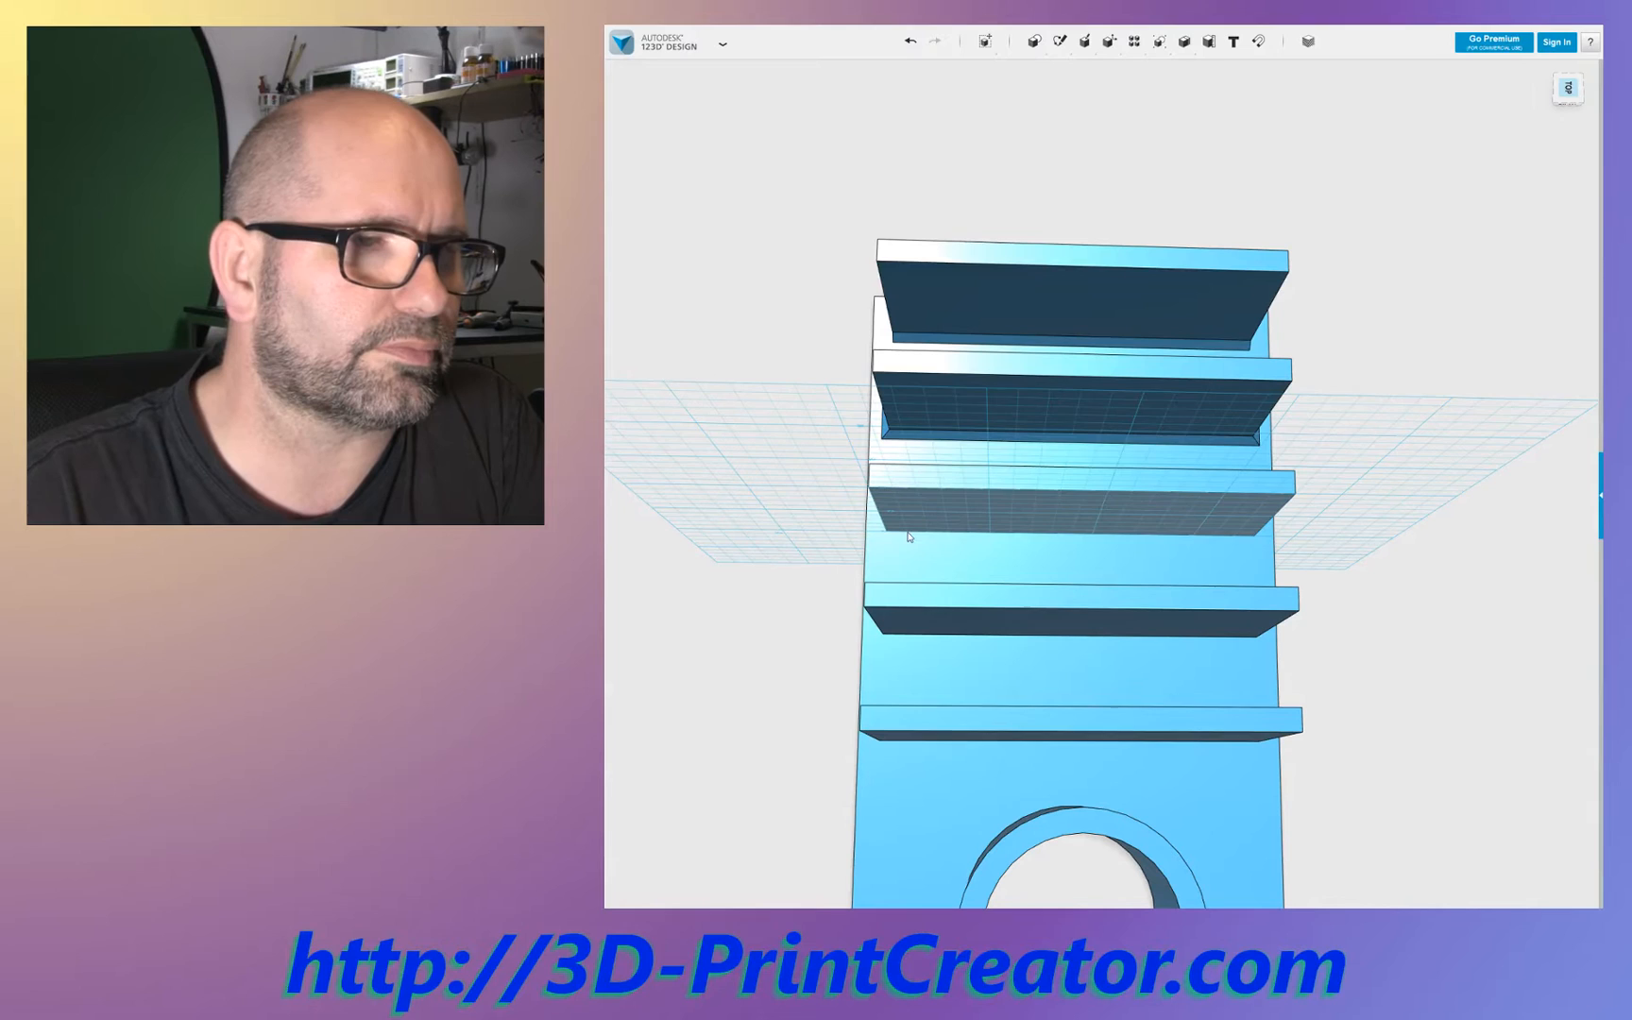
# Extrude small support tabs beneath the left and right ends of the third shelf
pyautogui.click(1073, 510)
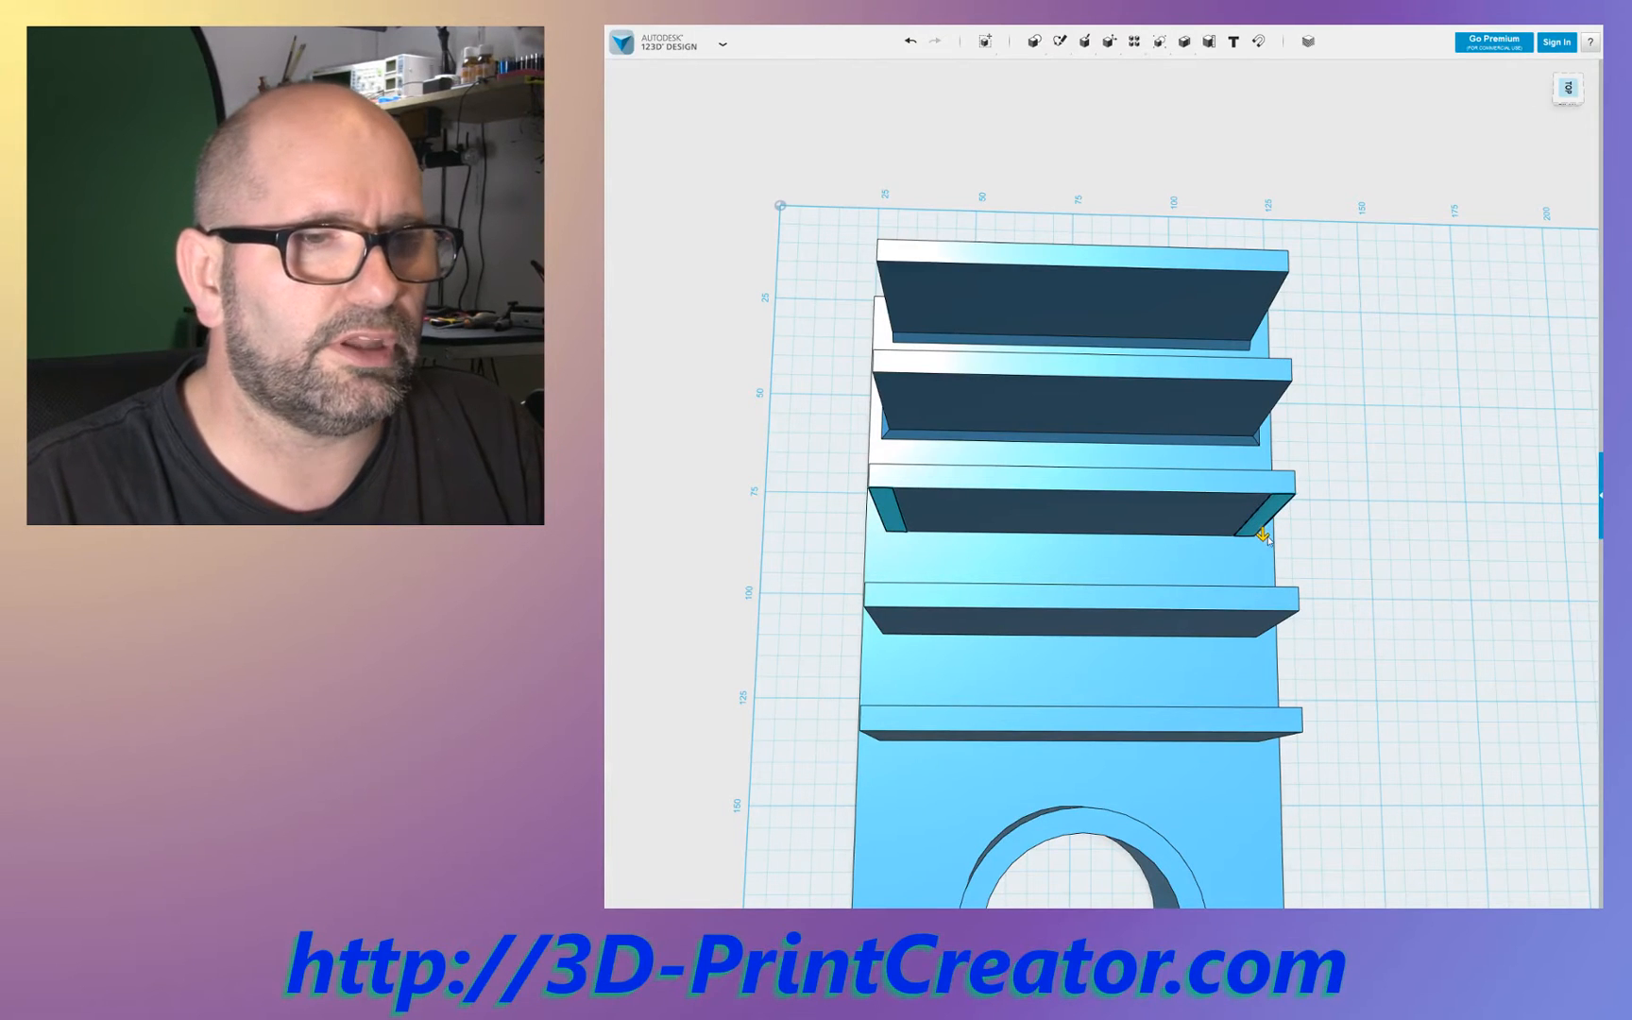
pyautogui.click(1260, 536)
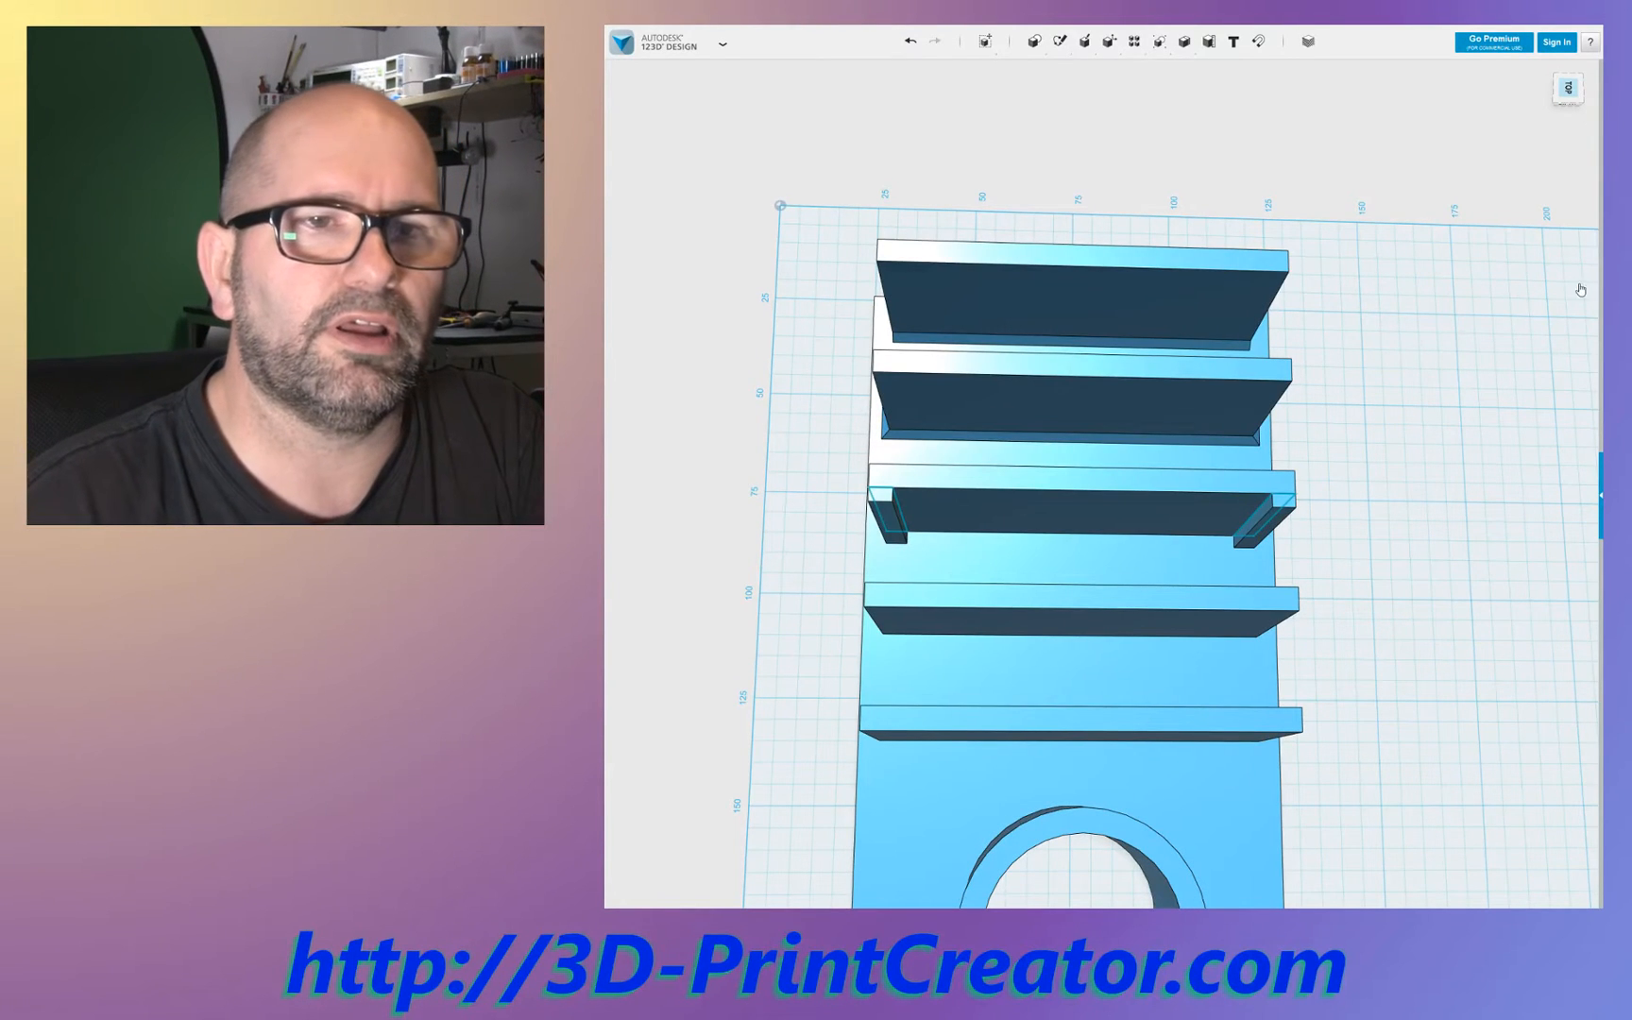
pyautogui.moveTo(1575, 261)
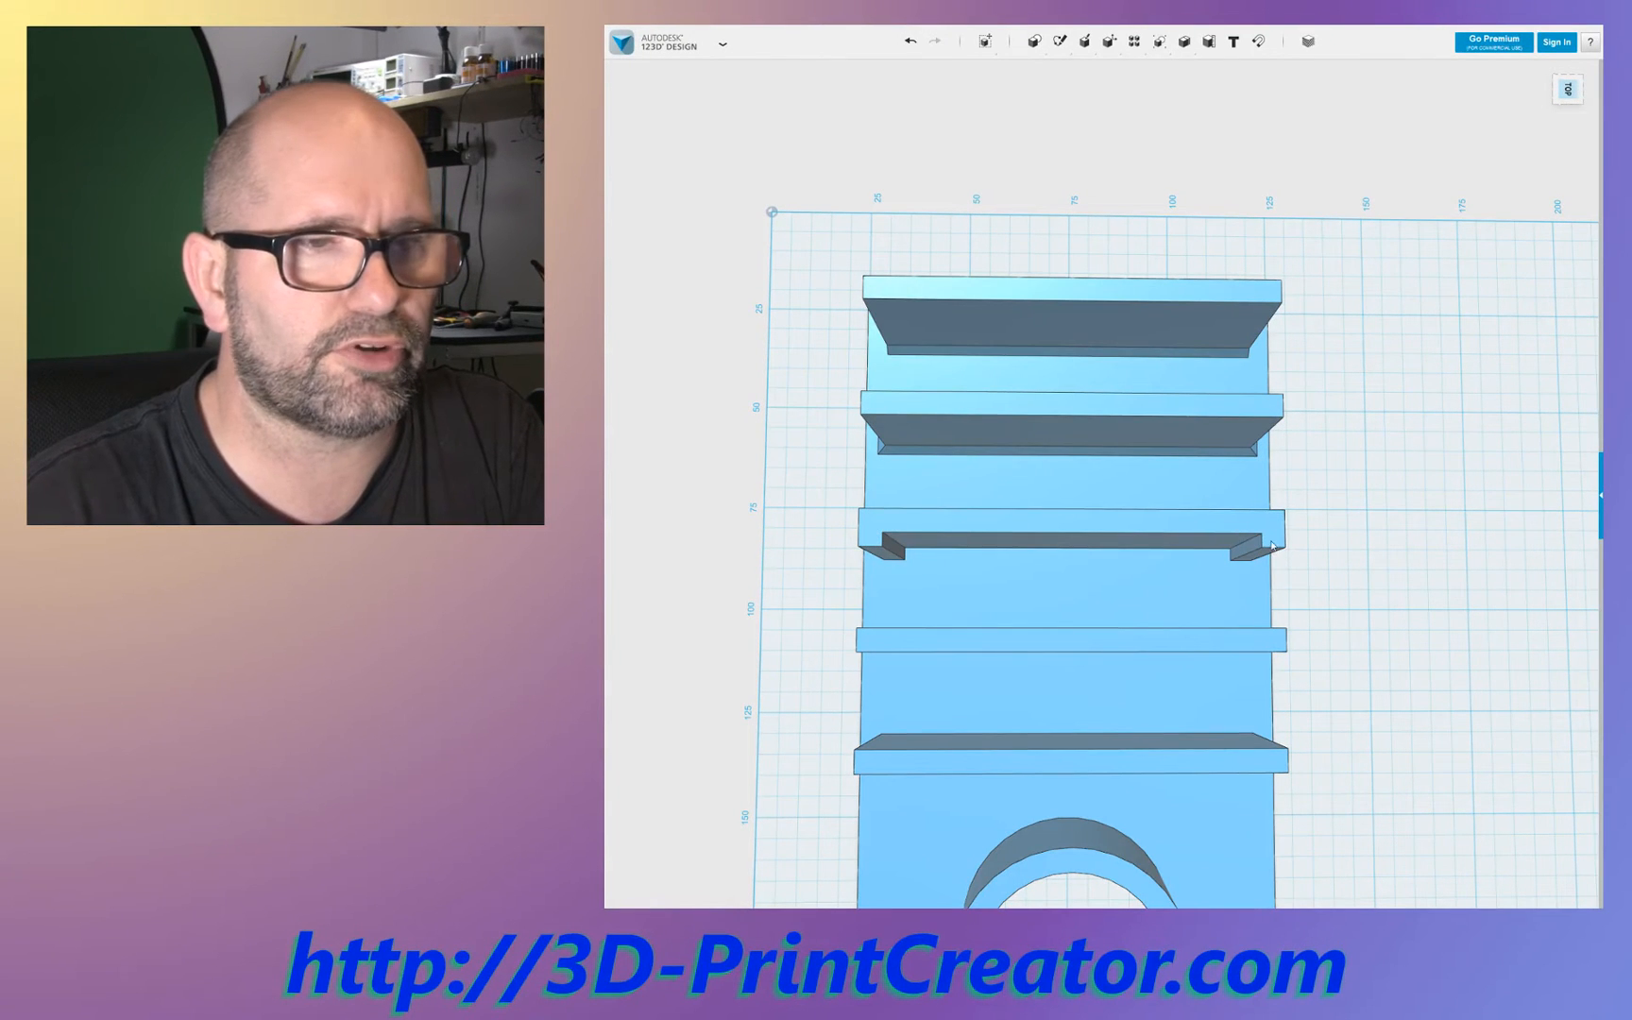
pyautogui.moveTo(979, 546)
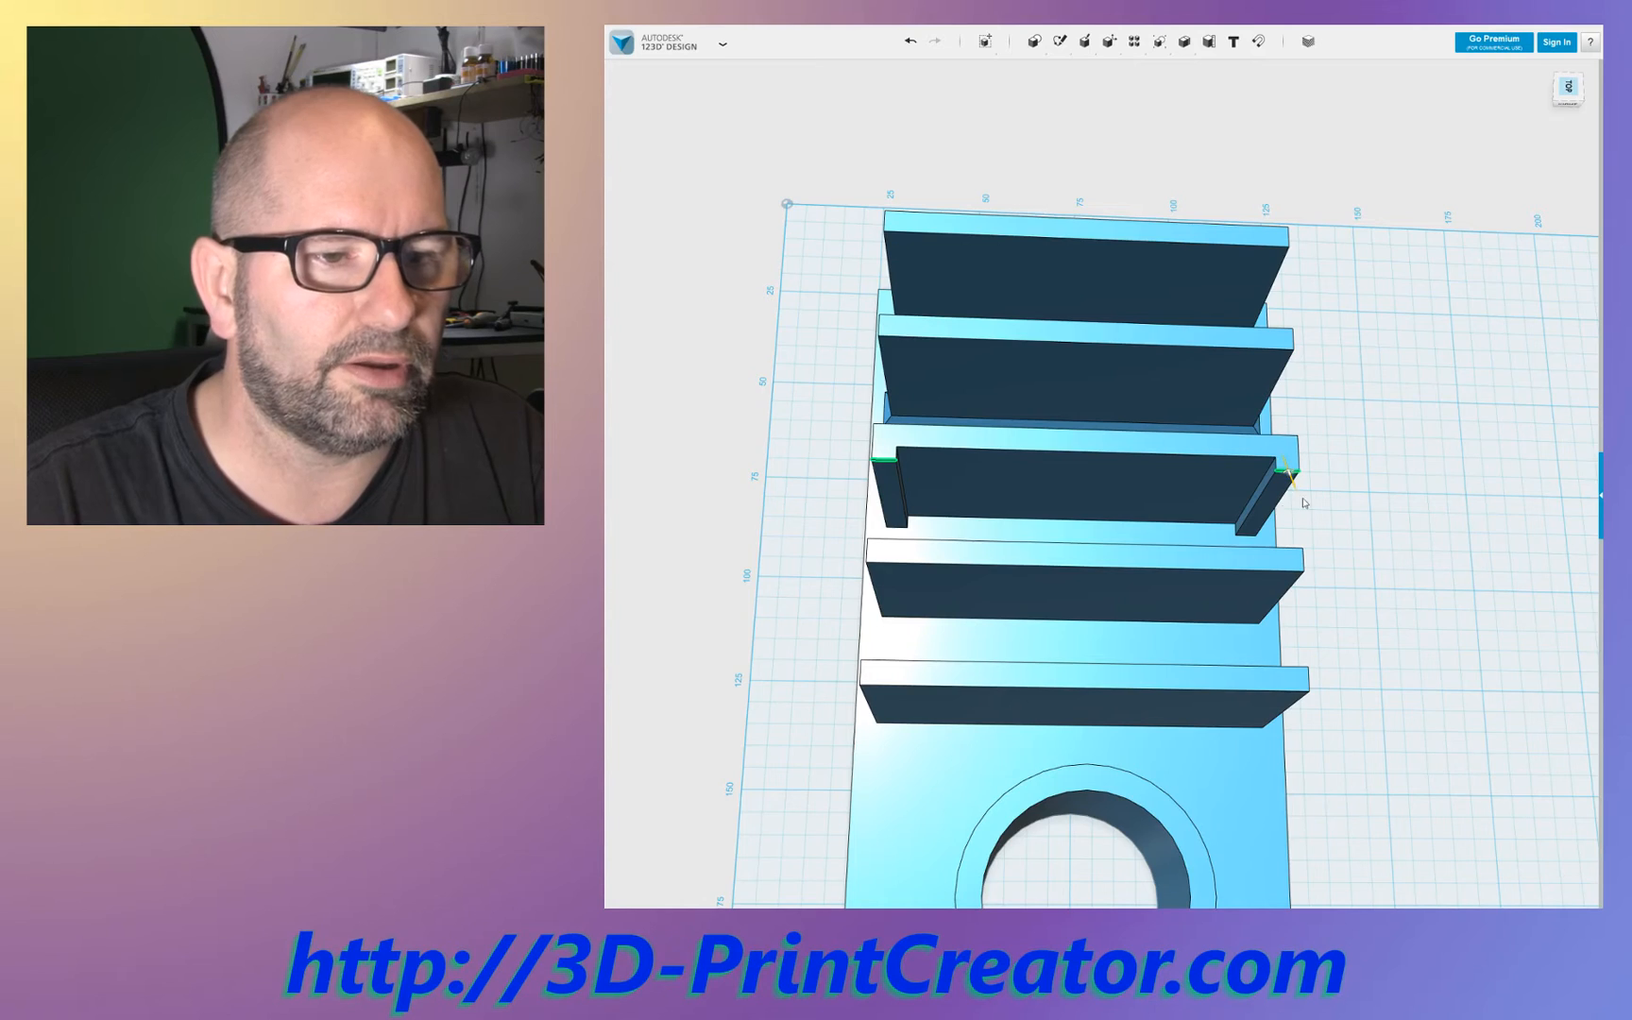
# Chamfer the outer edges of the middle-shelf blocks into sloped triangular supports
pyautogui.moveTo(1304, 502); pyautogui.dragTo(937, 589)
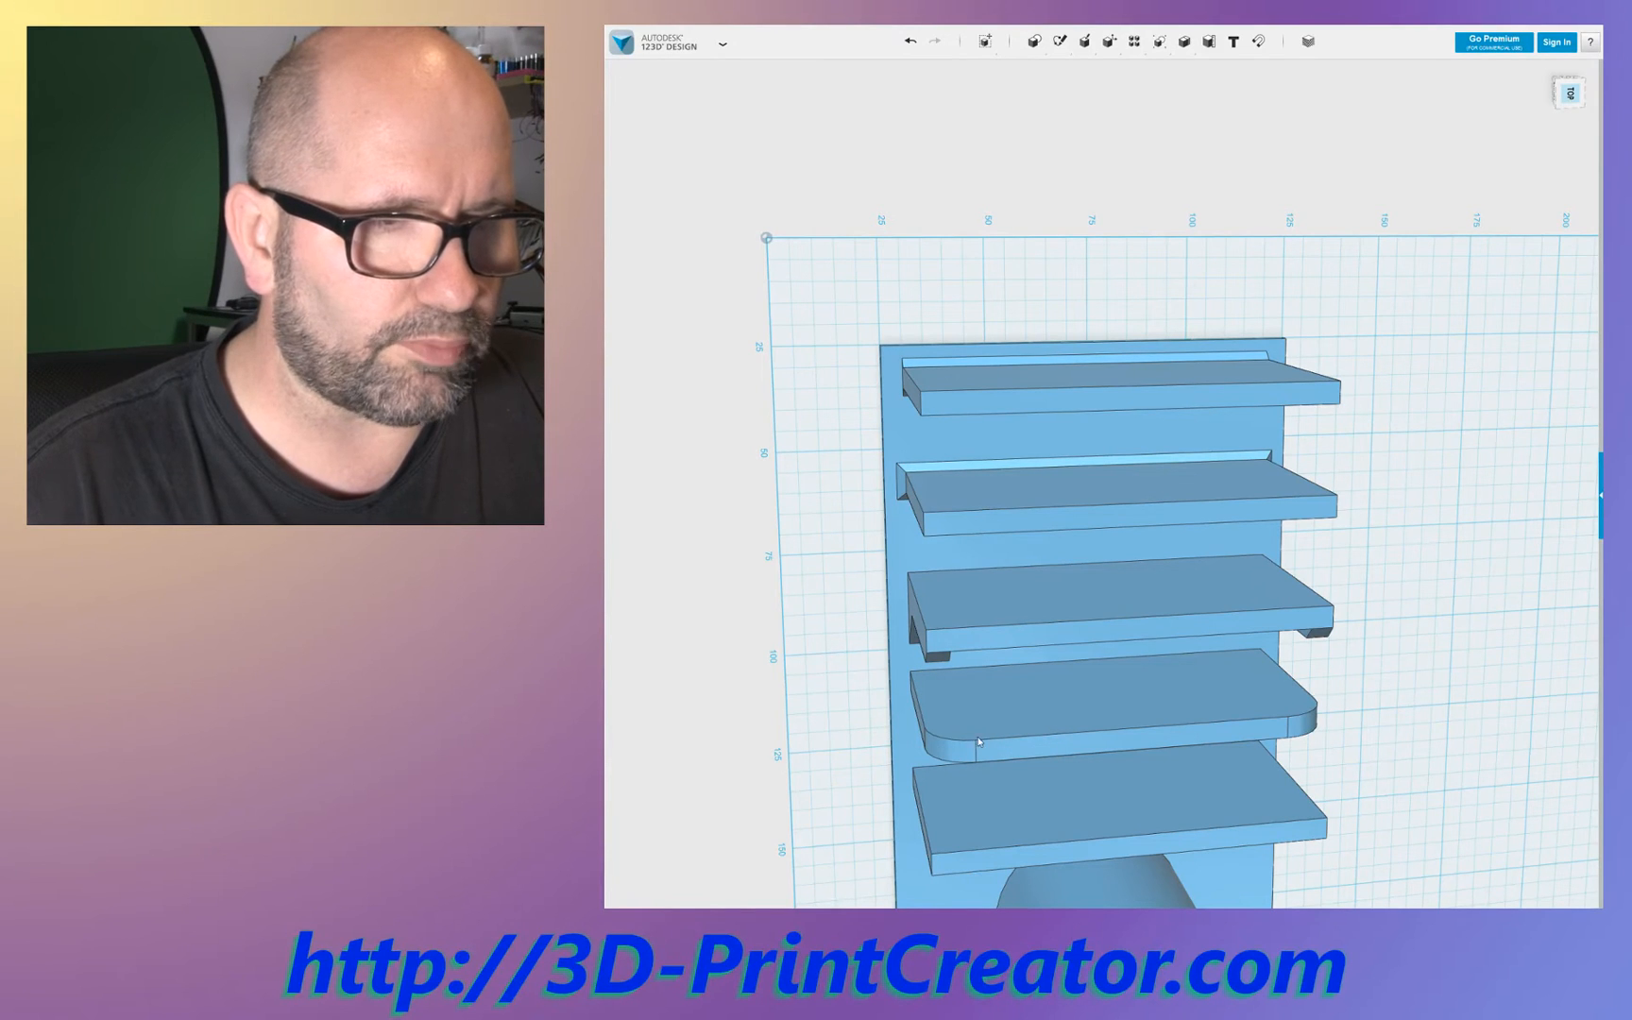
pyautogui.moveTo(952, 716)
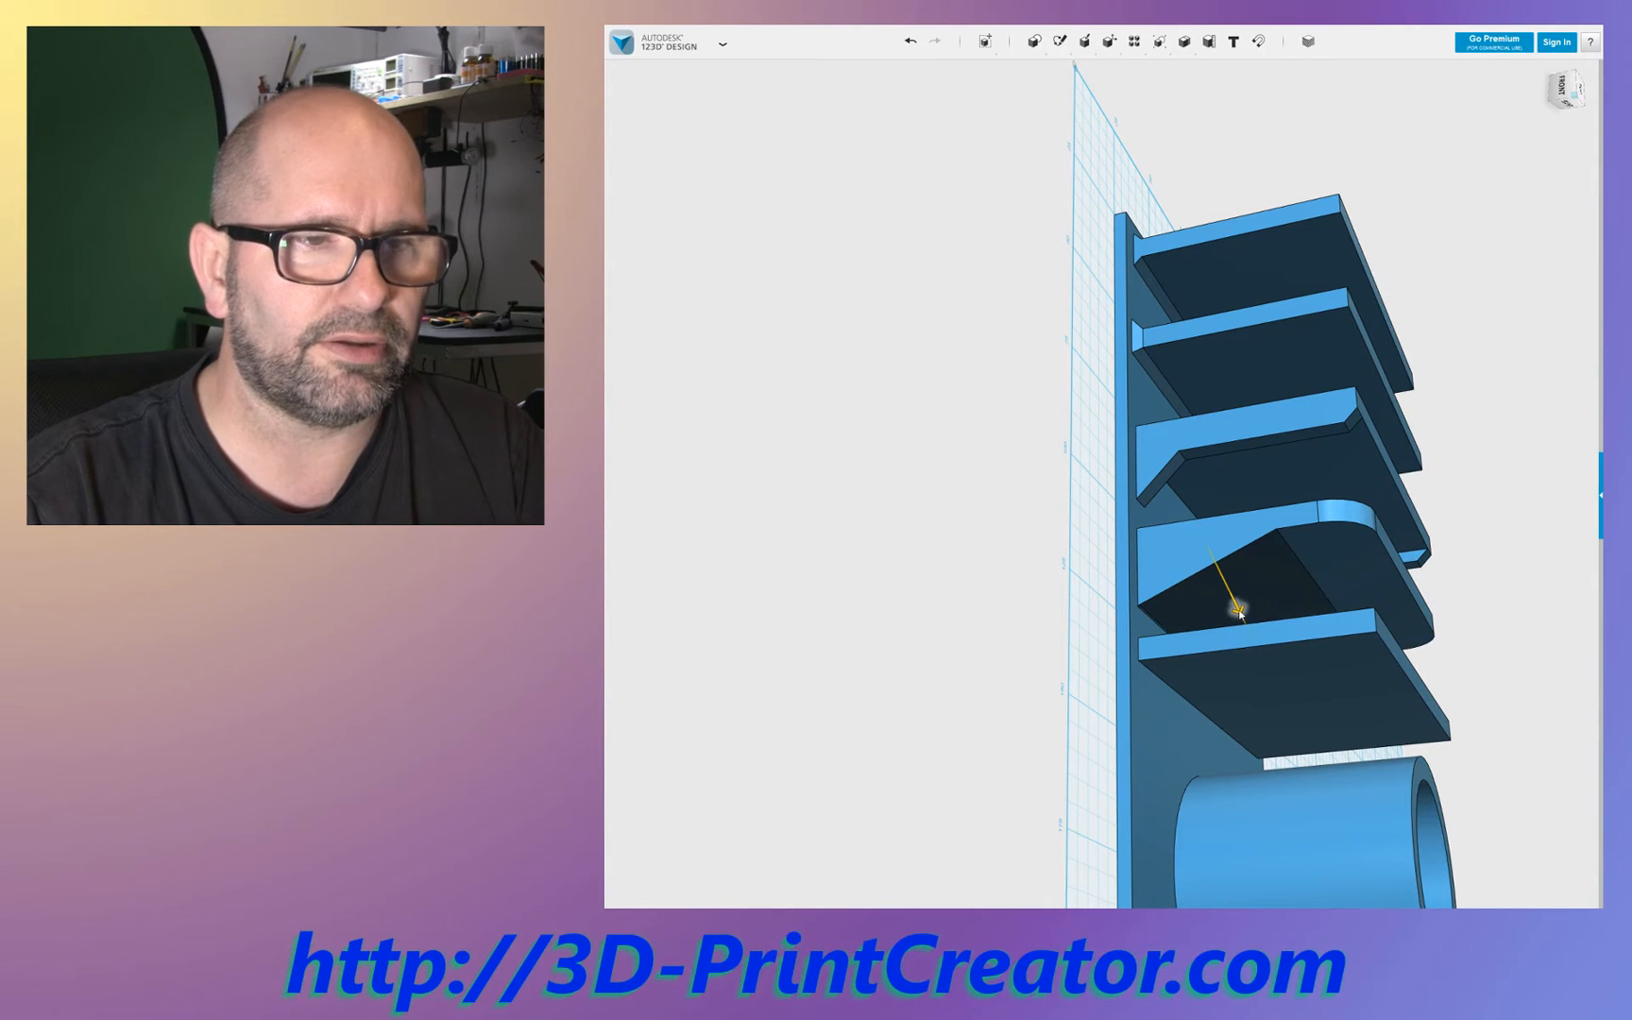
pyautogui.moveTo(1286, 584)
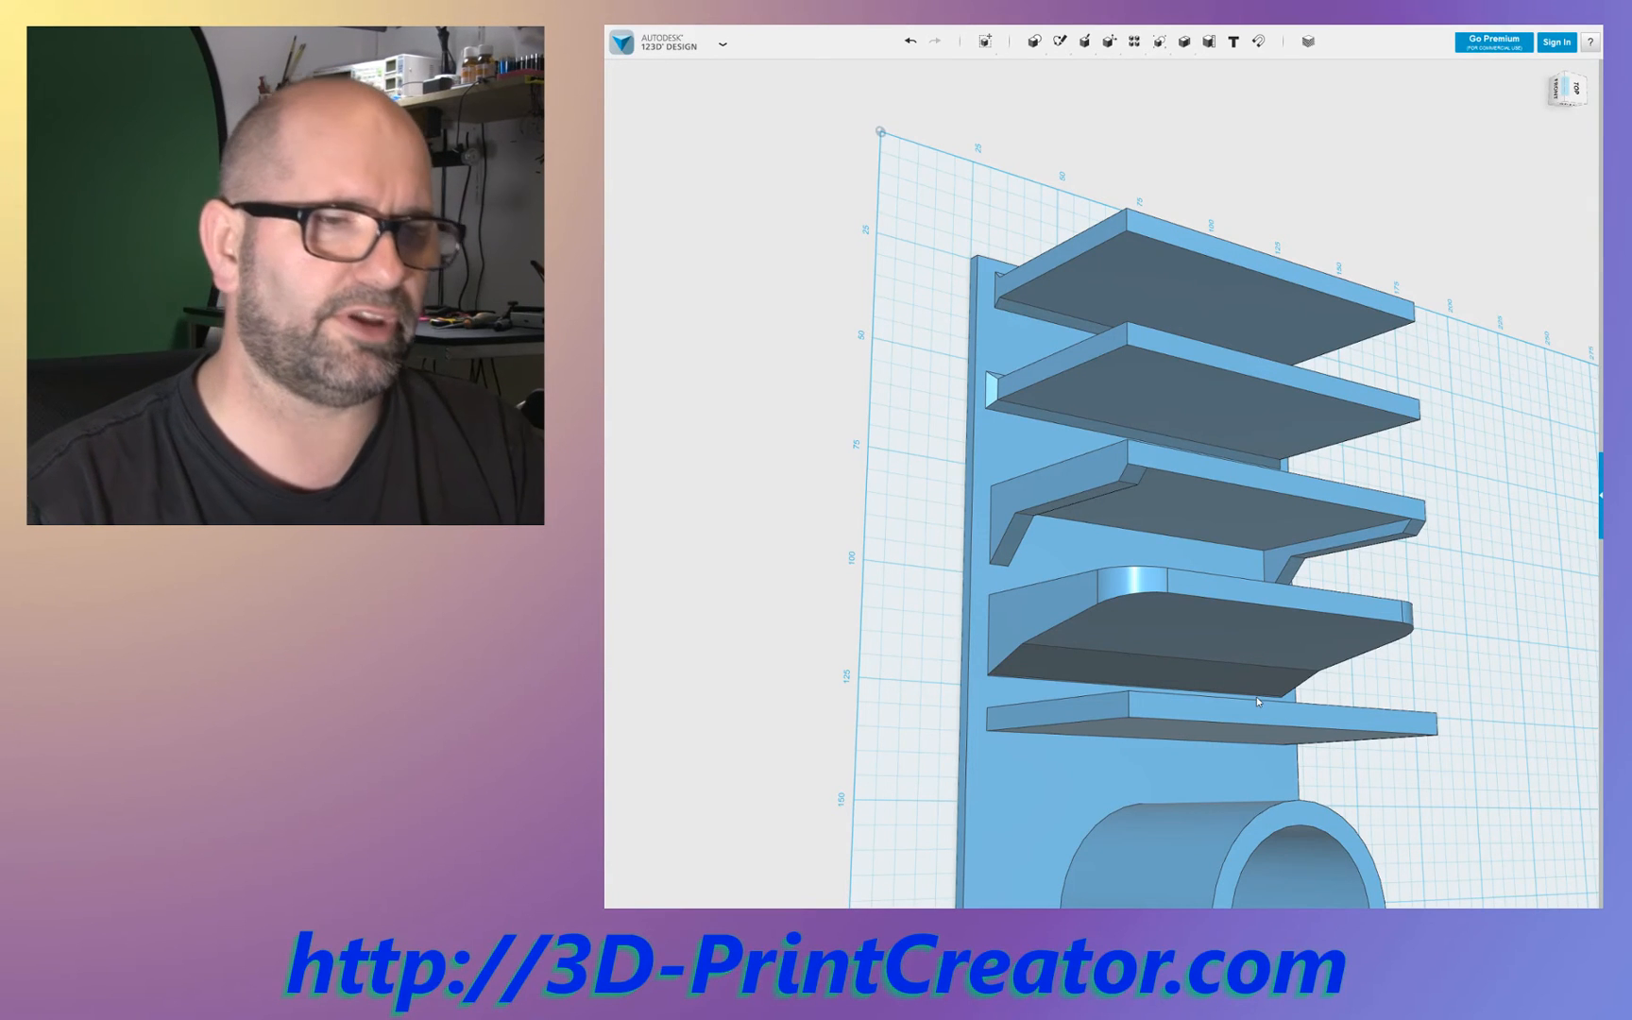
pyautogui.moveTo(1181, 650)
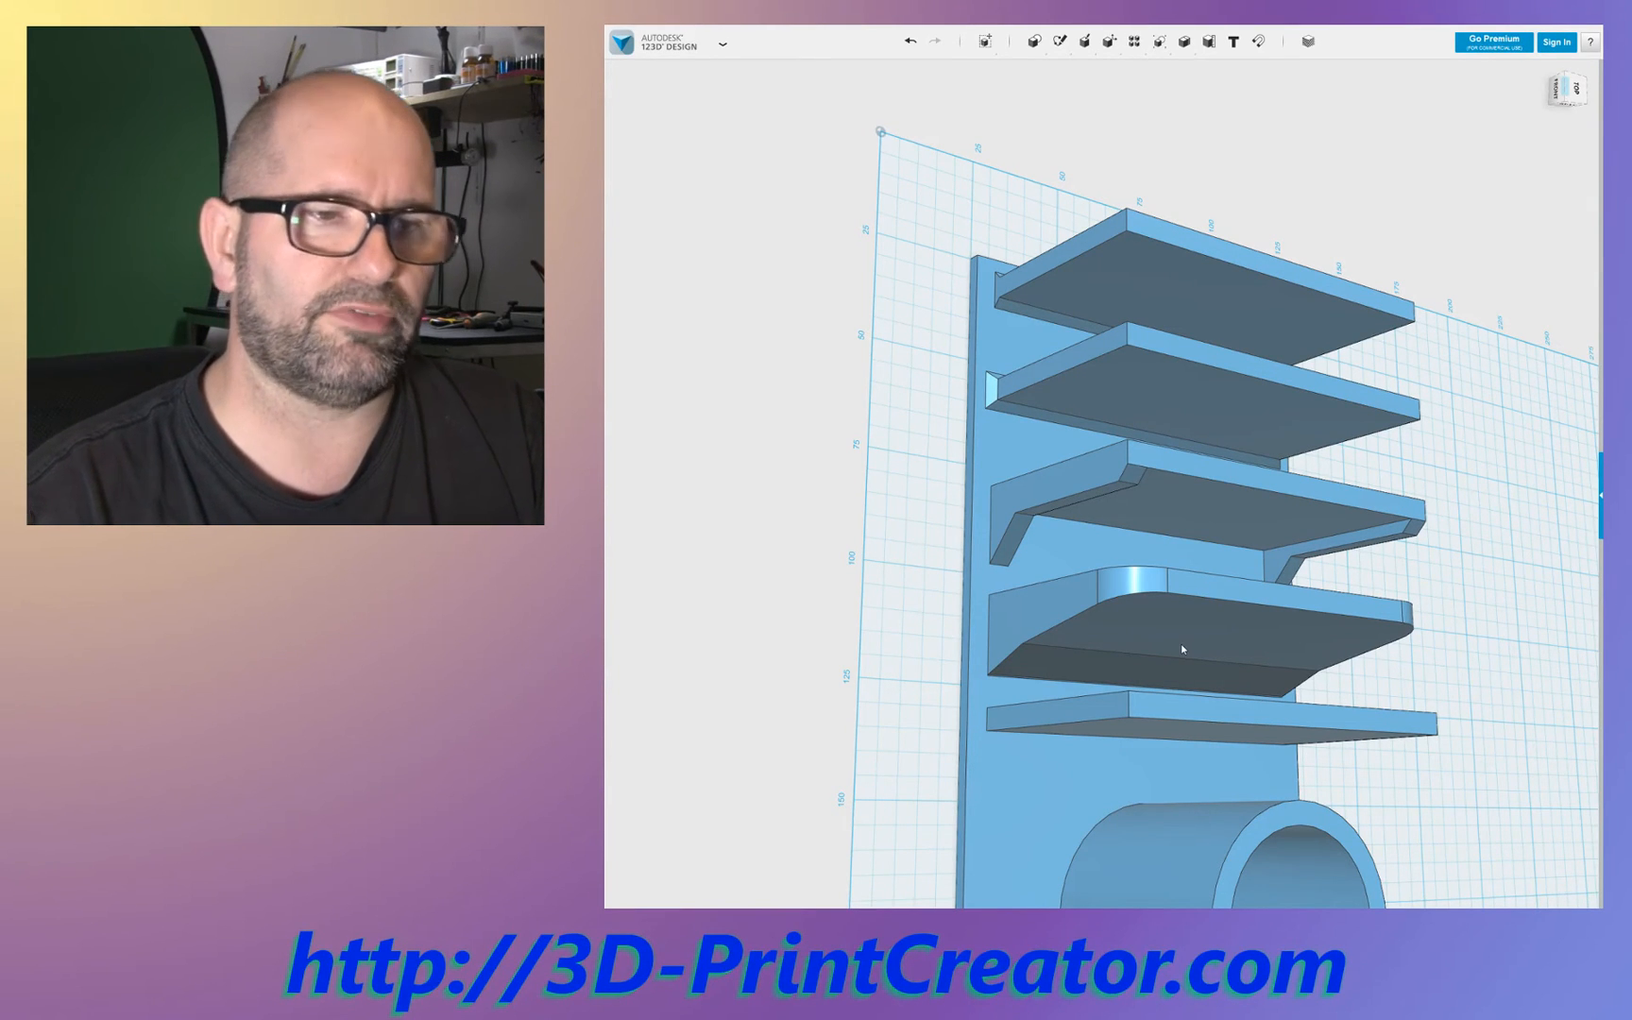